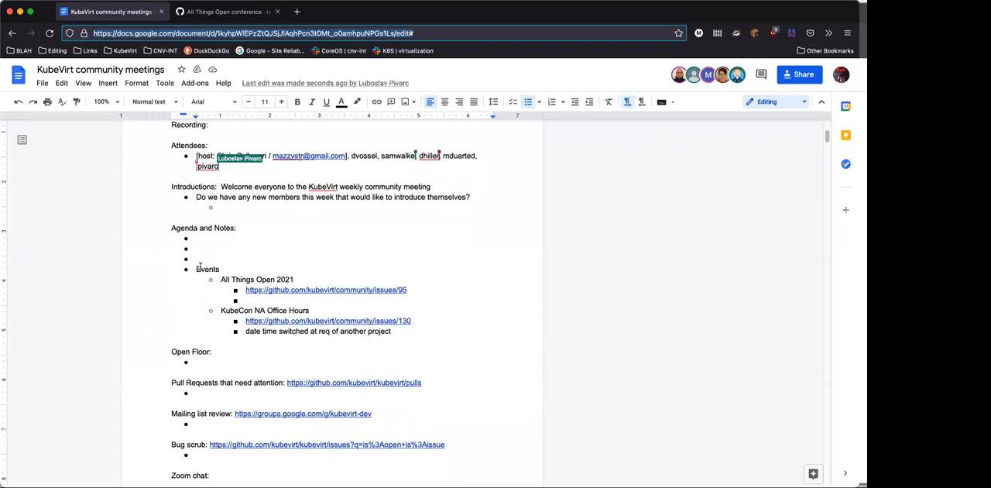
text(Chris Callegari)
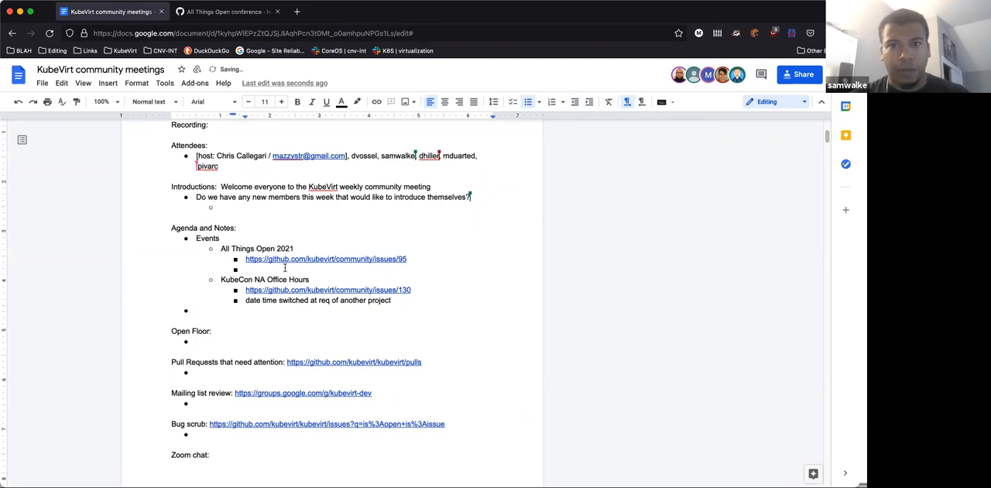
Add Sam's test scenarios note and a 'See superthread in slack for real time chat' bullet
text(Sam has created test)
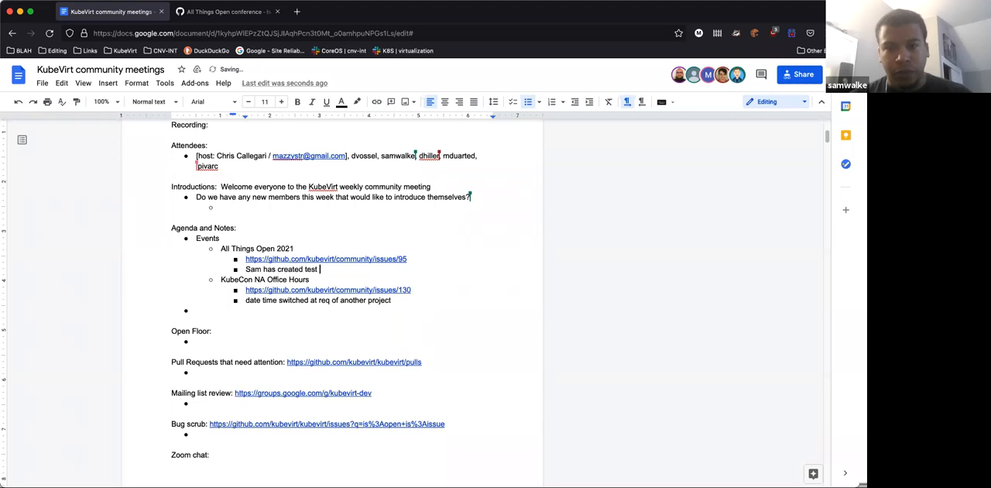
text(scenarios)
text(See)
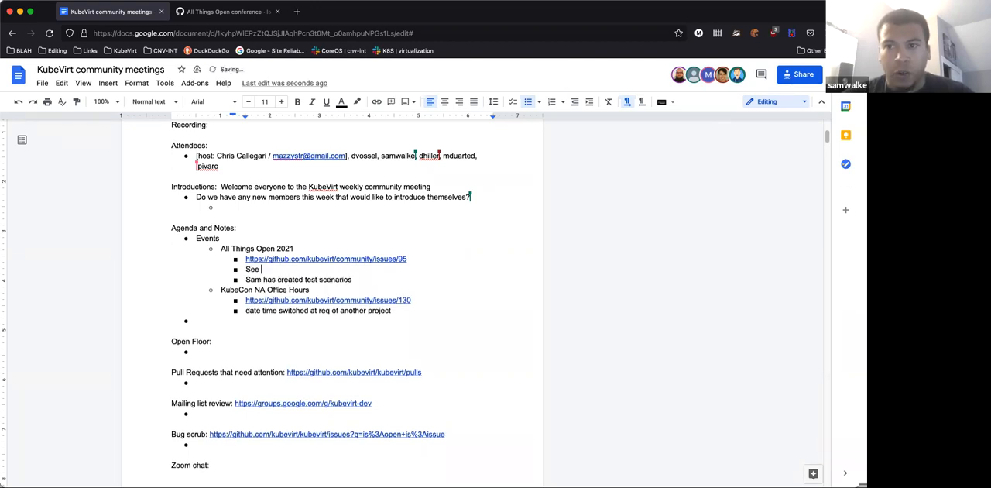
text(super)
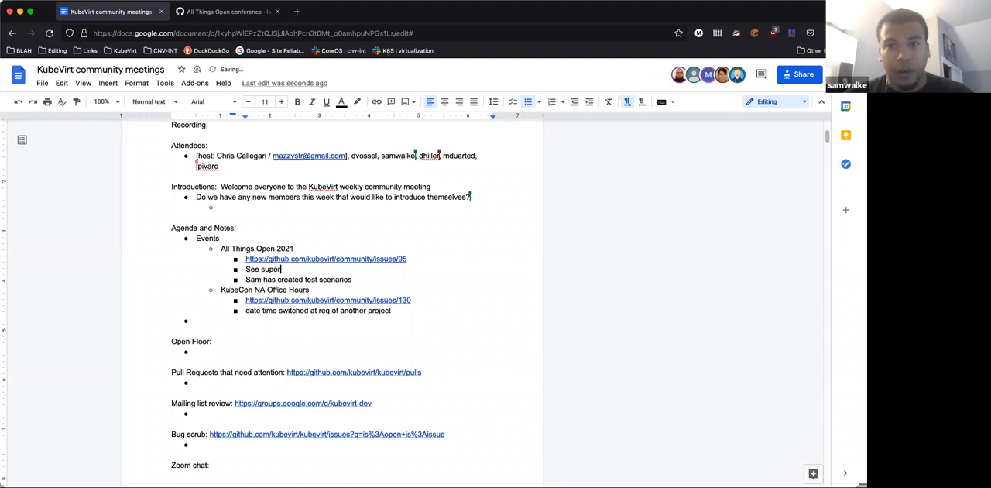
text(thread)
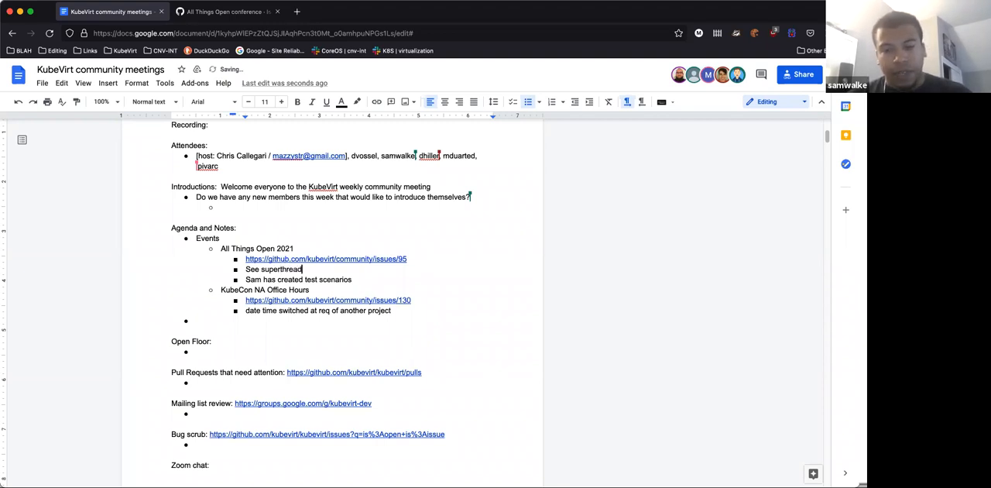
text(in slack)
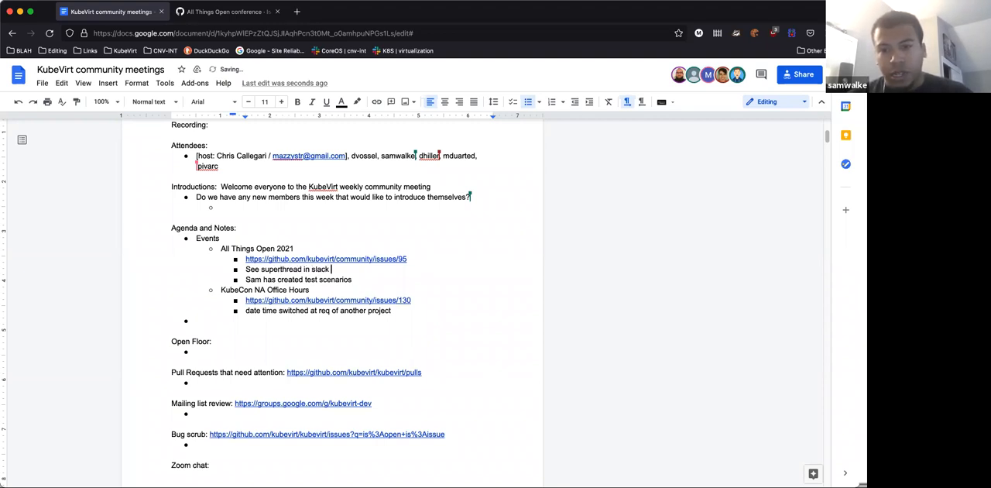
text(for real)
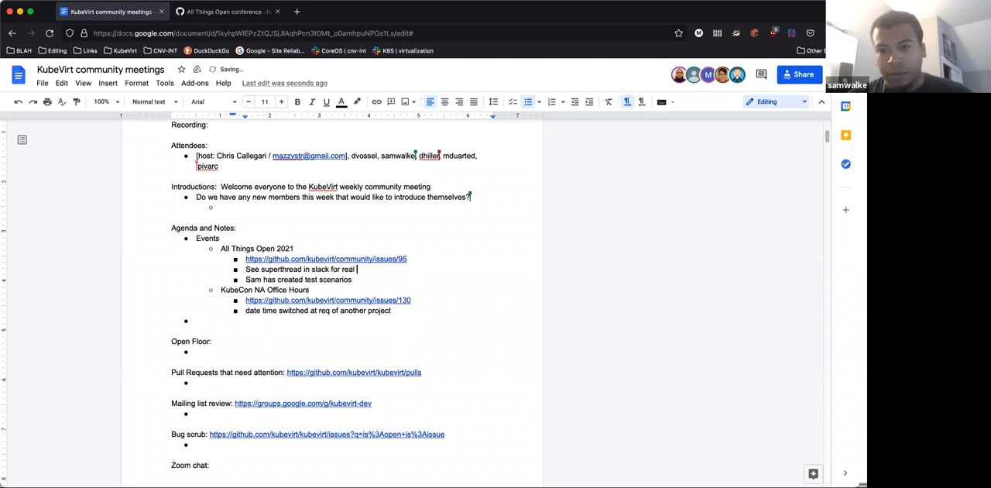
text(time)
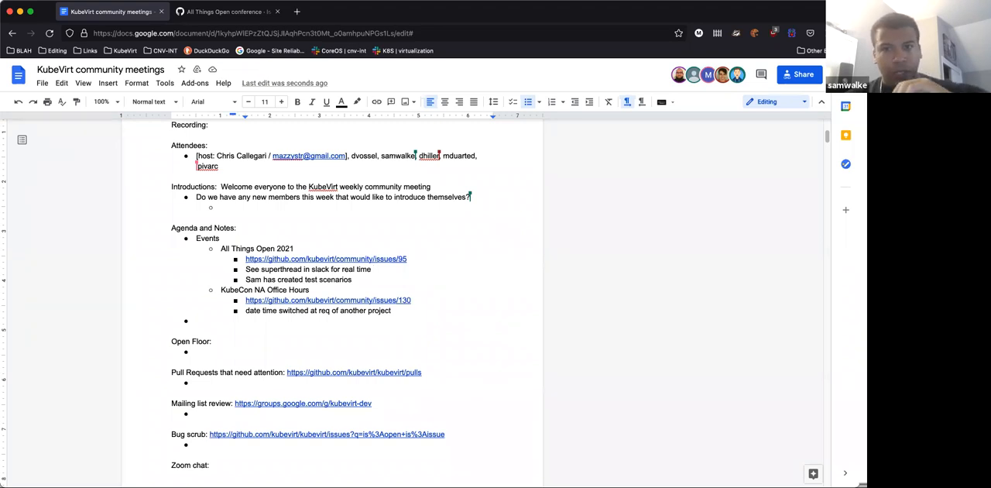
text(chat)
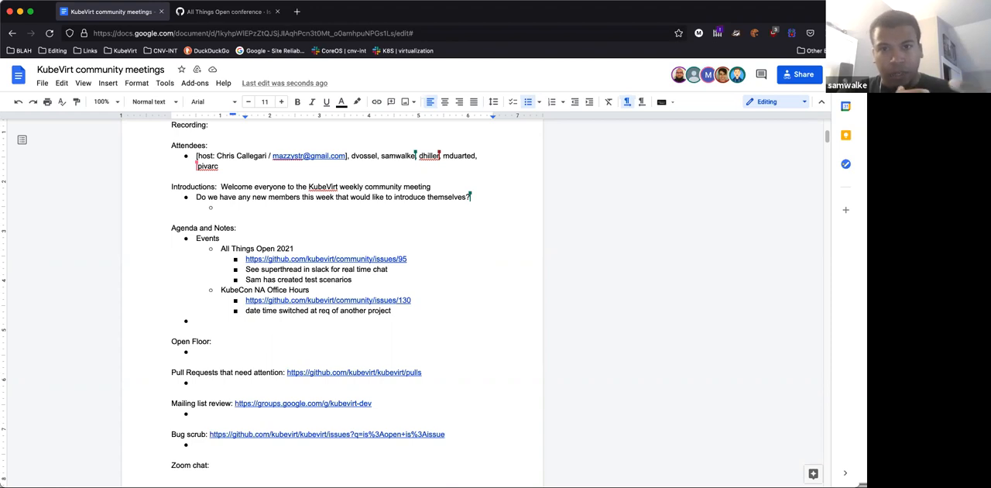
Append 'and created a test cluster' to the test scenarios bullet, then start a new bullet
click(388, 269)
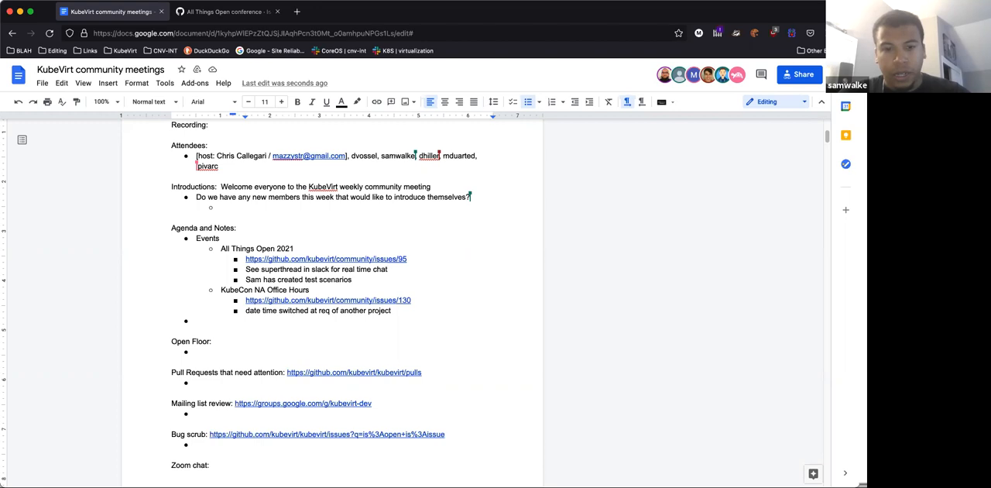
text(and)
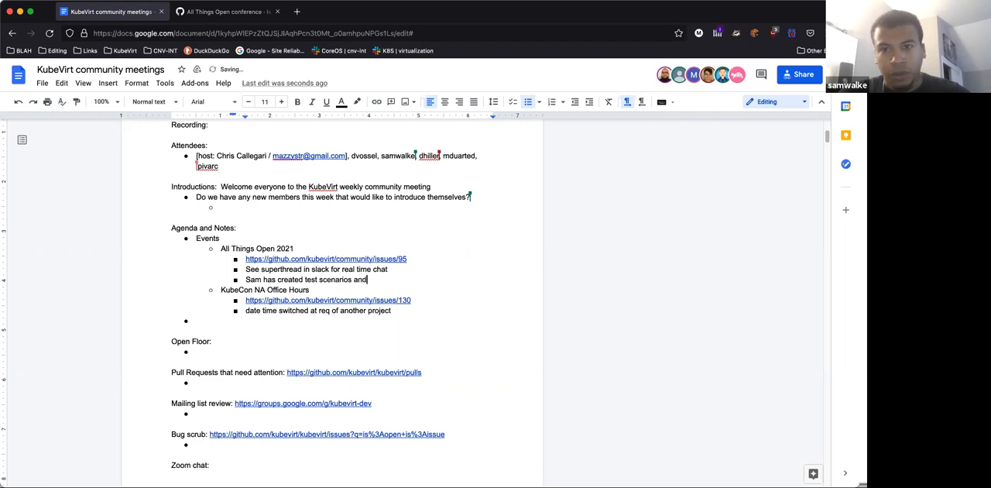
text(created a)
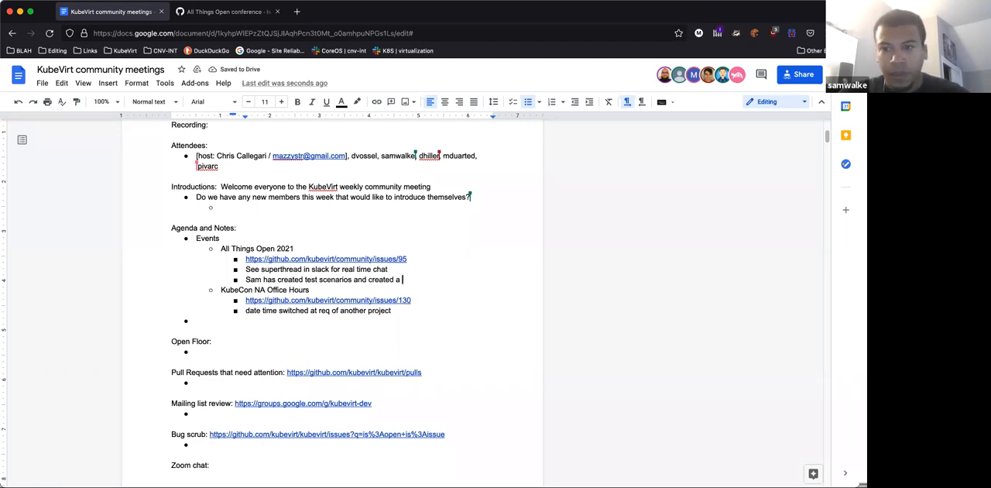
text(test)
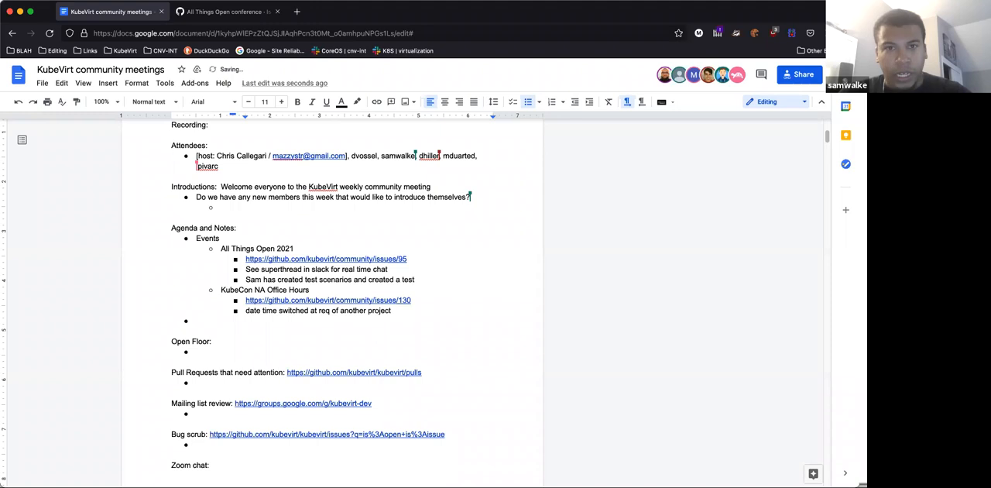
text(cluster)
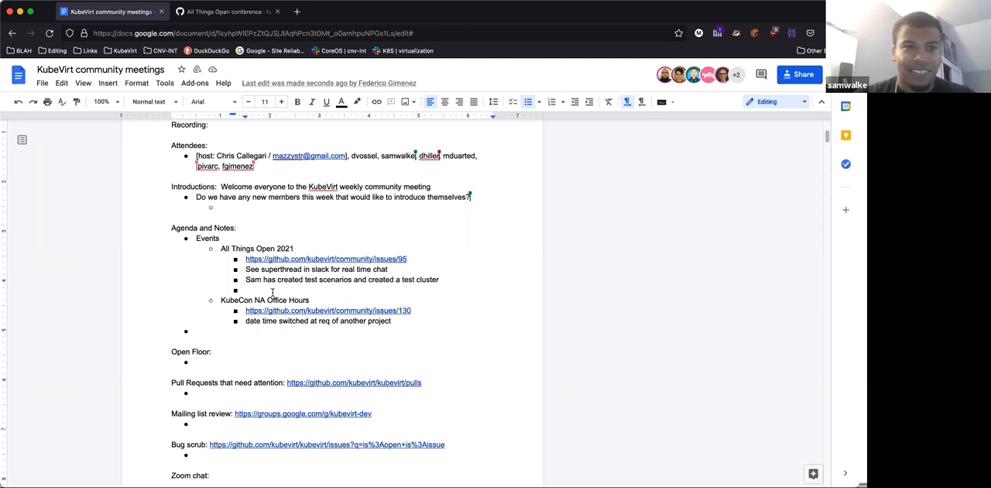
Insert a space between 'super' and 'thread' in the Slack bullet
click(246, 290)
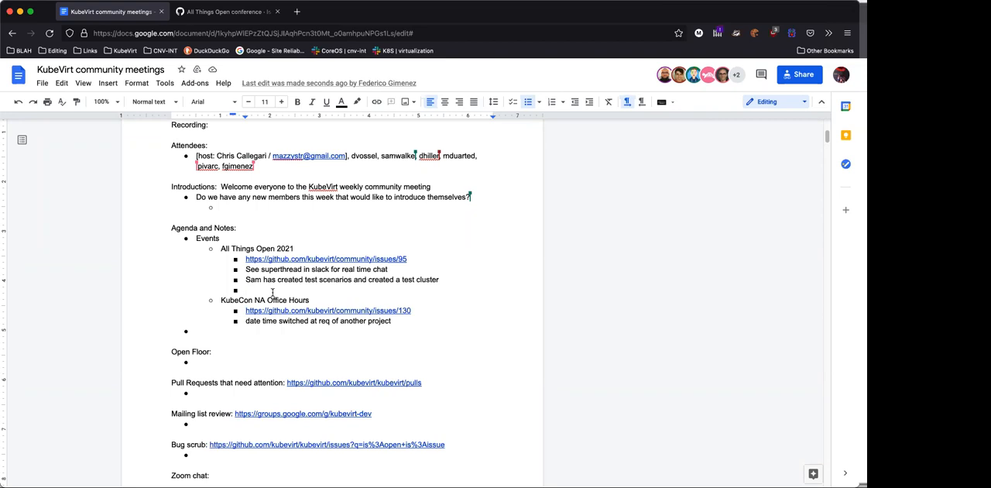
click(246, 289)
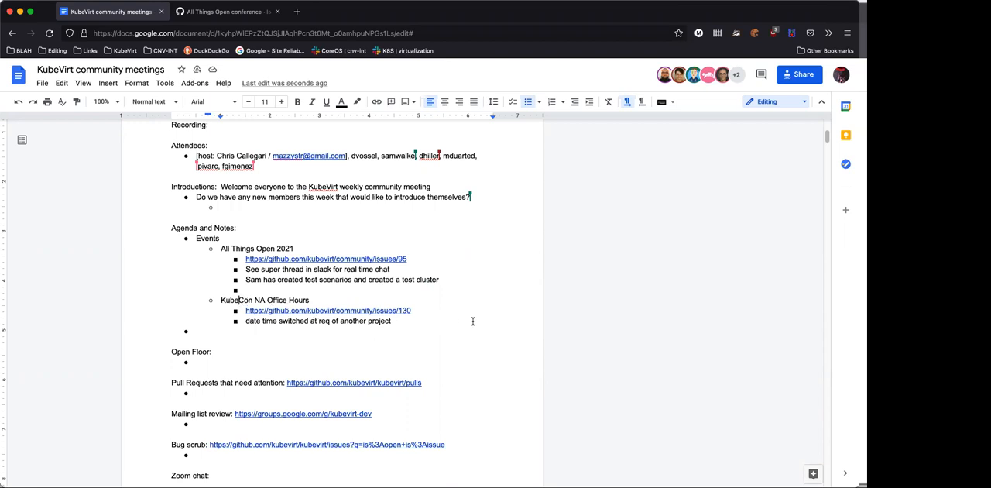
mouse_move(750, 202)
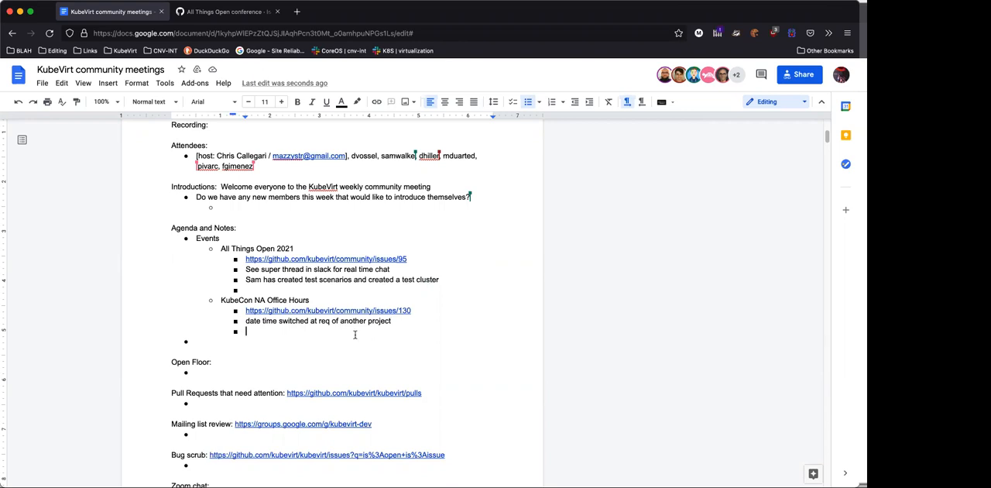
mouse_move(275, 326)
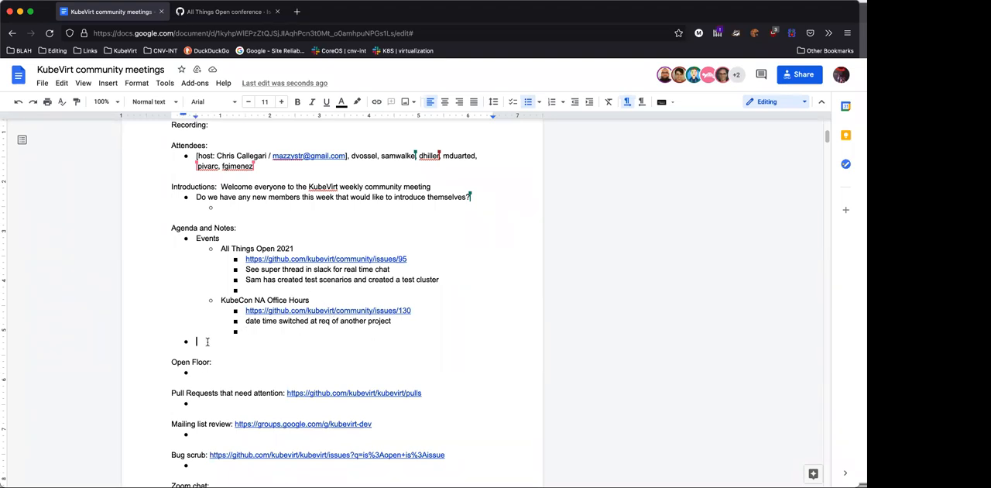
scroll(down, 3)
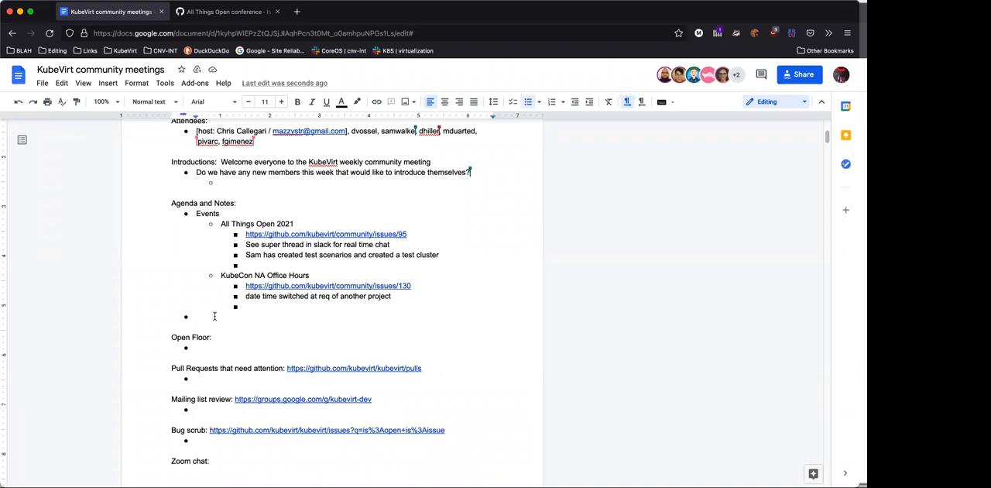
click(197, 316)
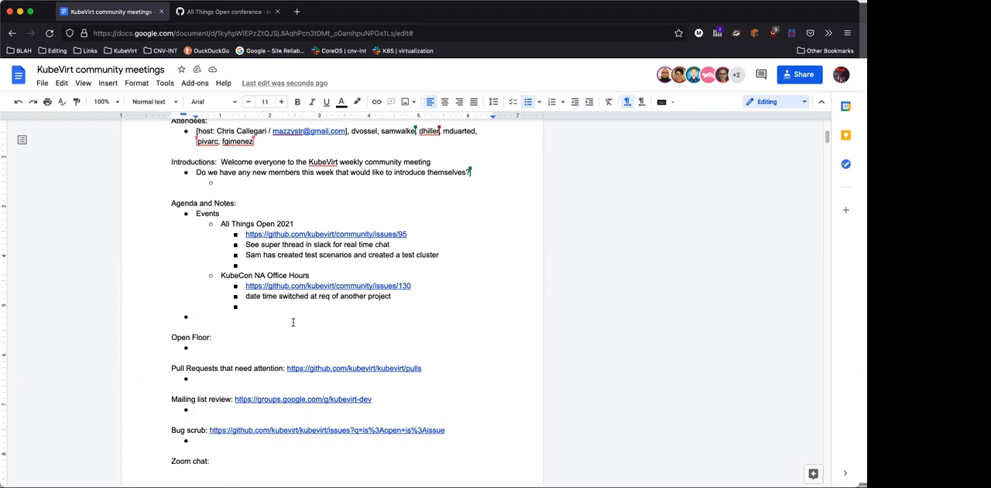
click(197, 317)
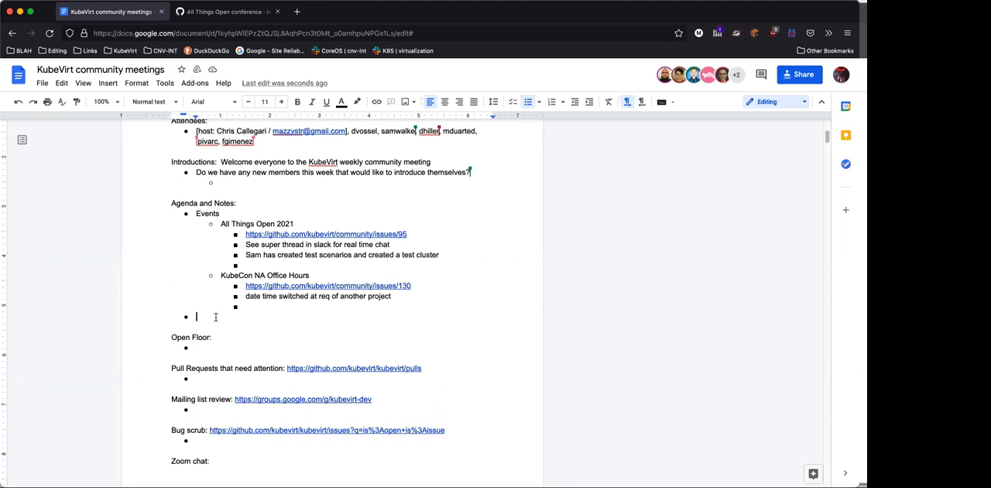
mouse_move(315, 337)
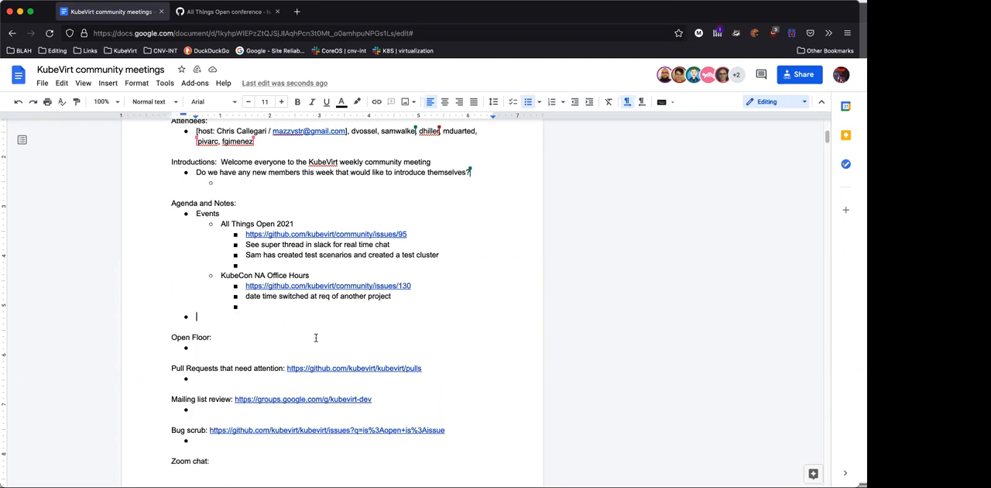
mouse_move(768, 166)
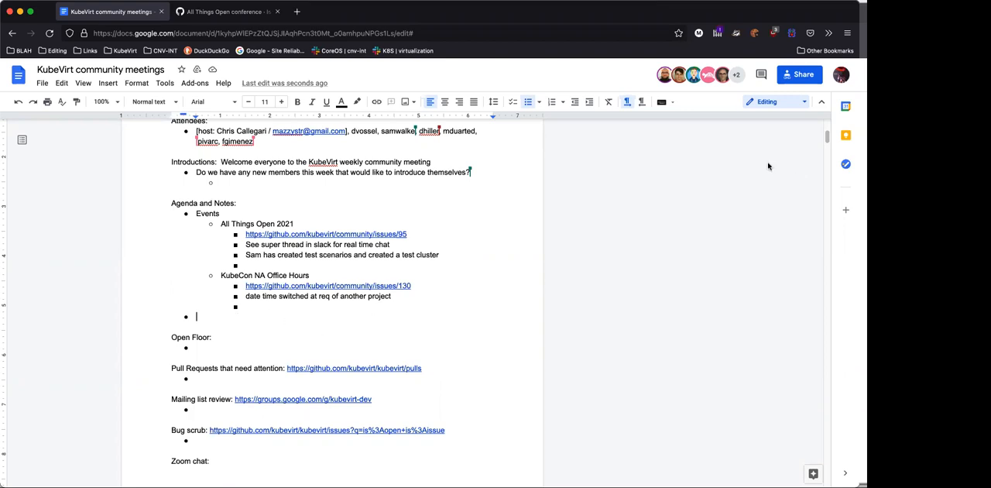
mouse_move(749, 195)
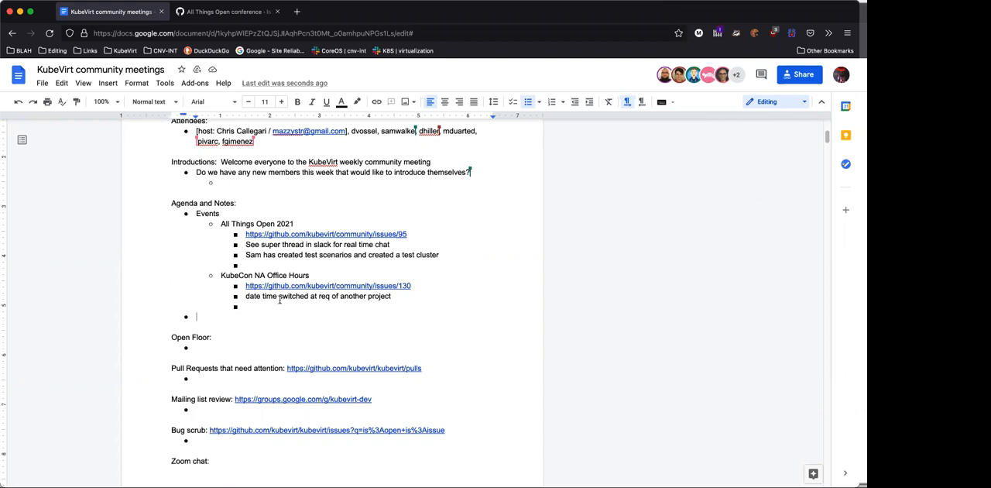
scroll(down, 3)
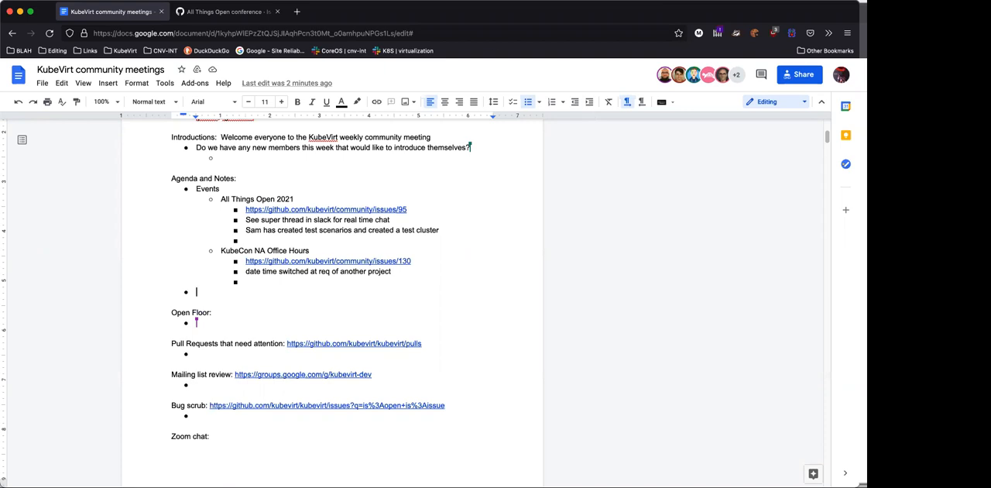
mouse_move(518, 273)
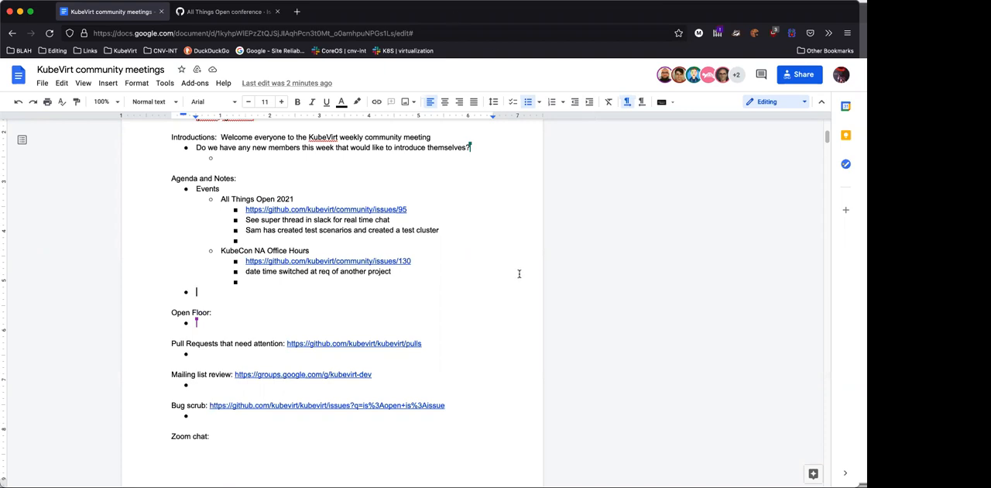
mouse_move(519, 270)
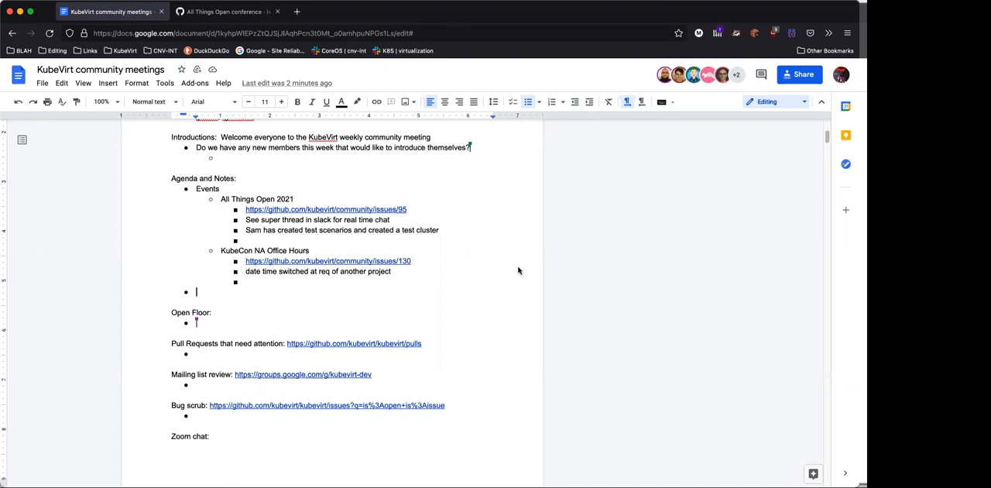
mouse_move(371, 162)
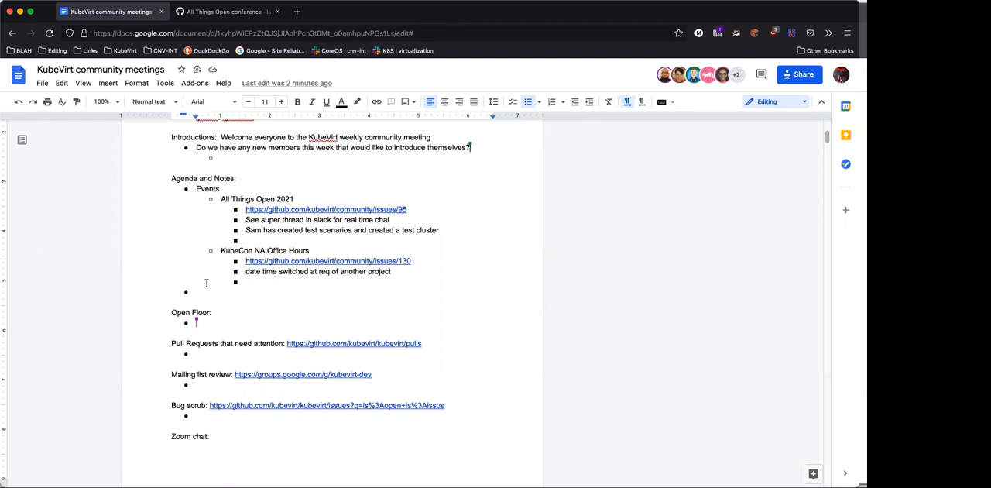
click(197, 292)
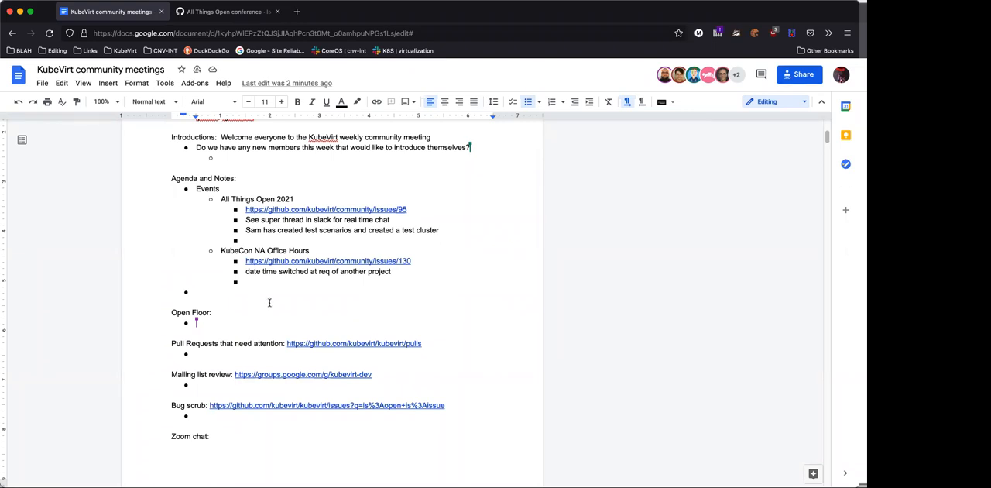
click(196, 292)
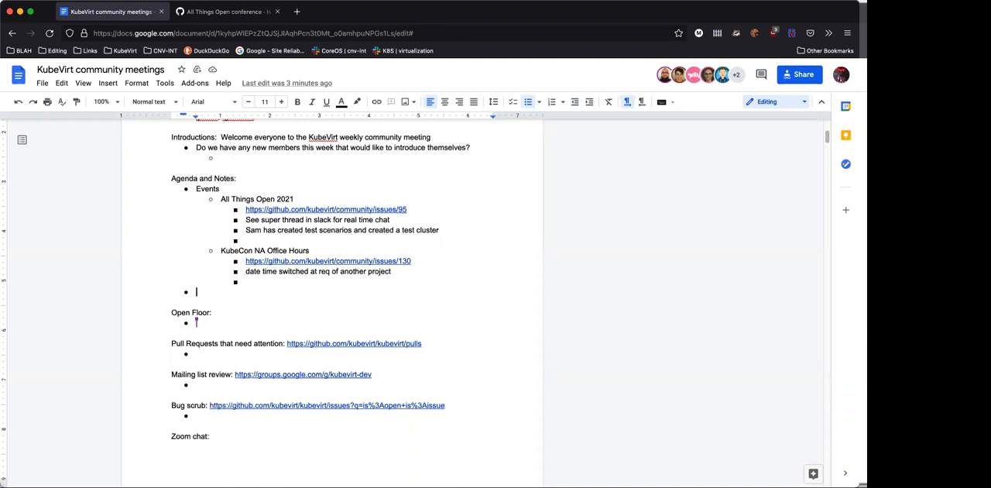
Type the agenda item 'V 1.0 / Incubation'
text(V 1.)
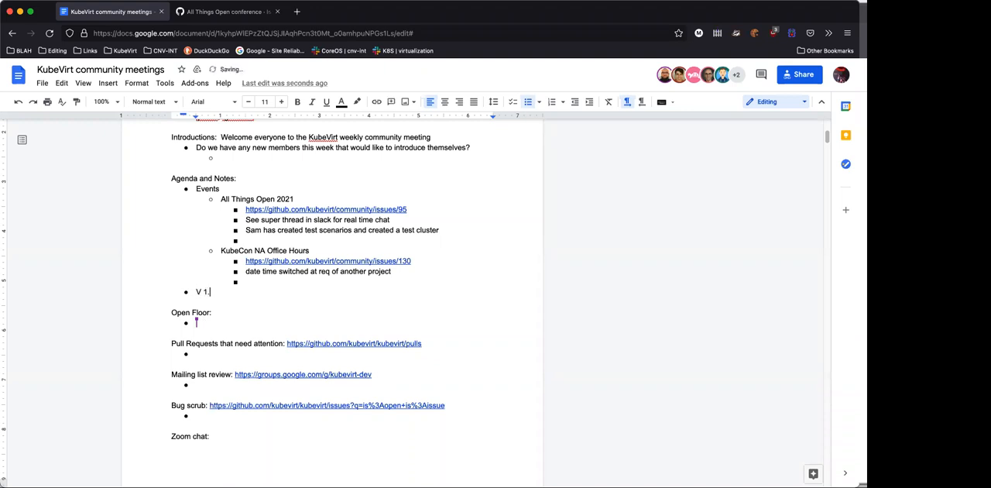
text(0 /)
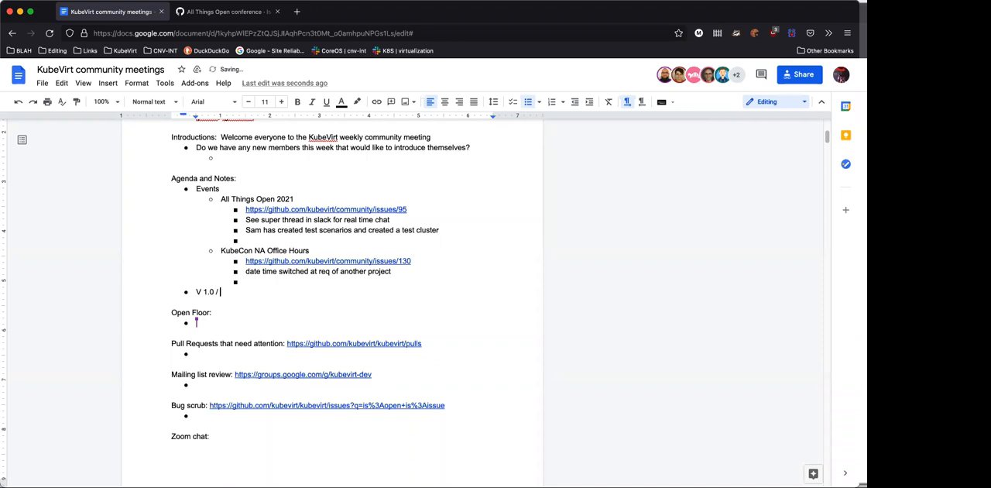
text(Incubation)
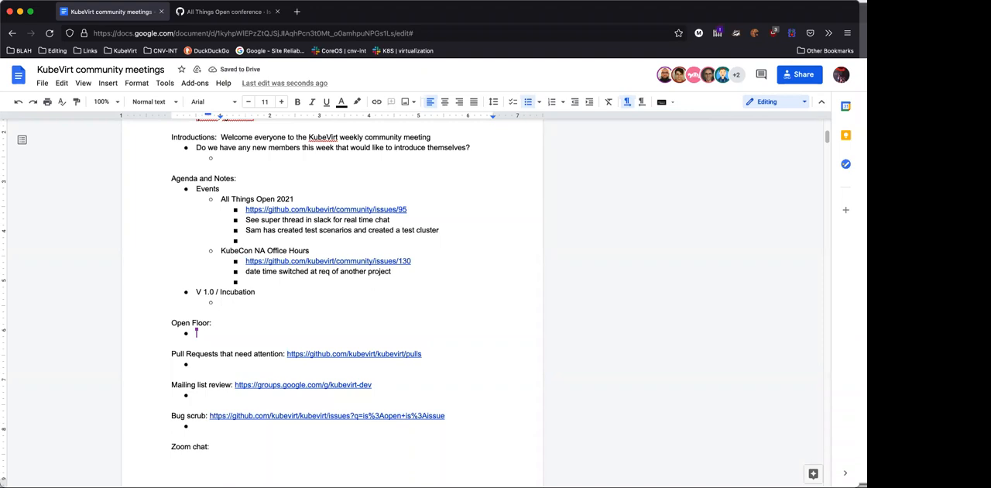
Add sub-bullets: incubation looking great, V 1.0 goals achieved, CNCF marketing support wanted
text(Incubation)
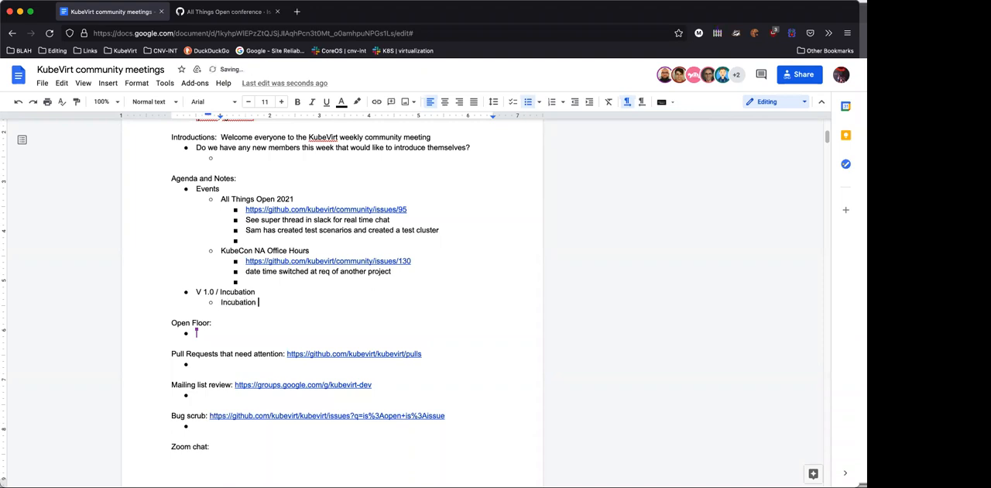
text(looking great)
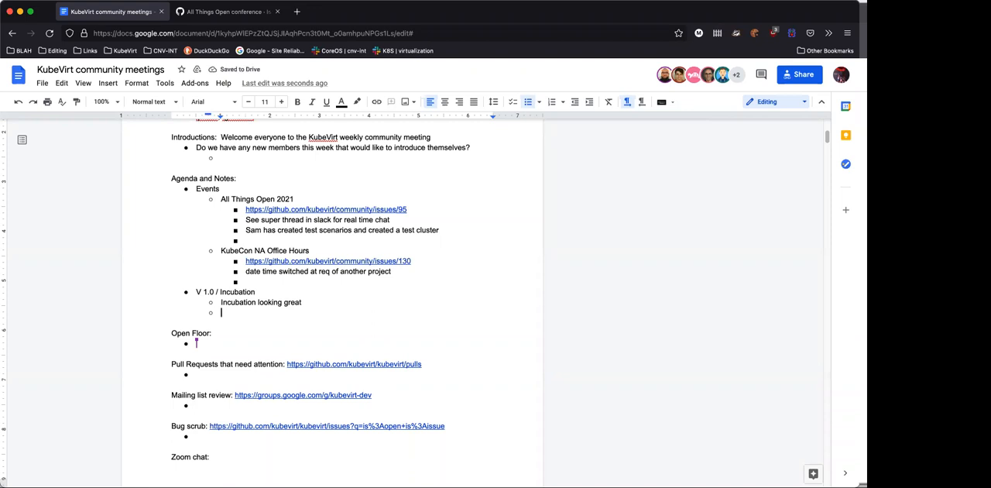
text(V 1.0)
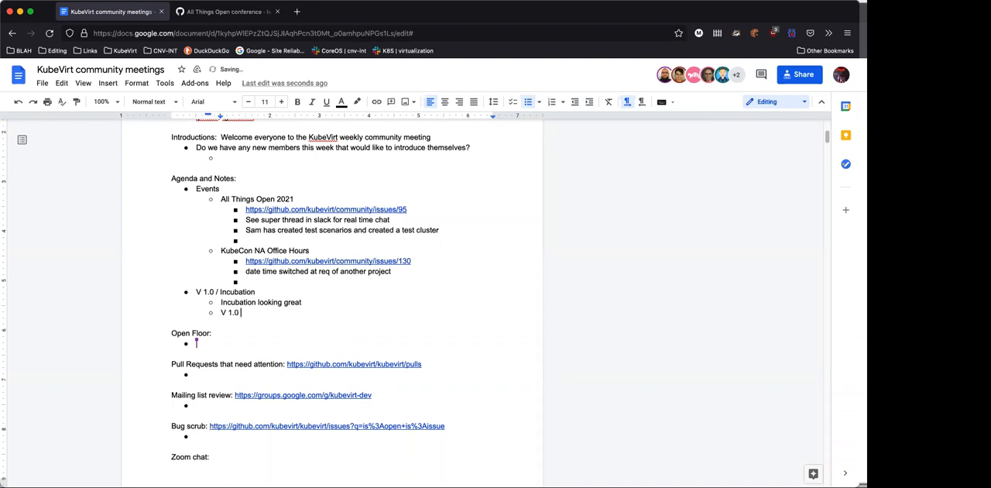
text(goals have been achieved)
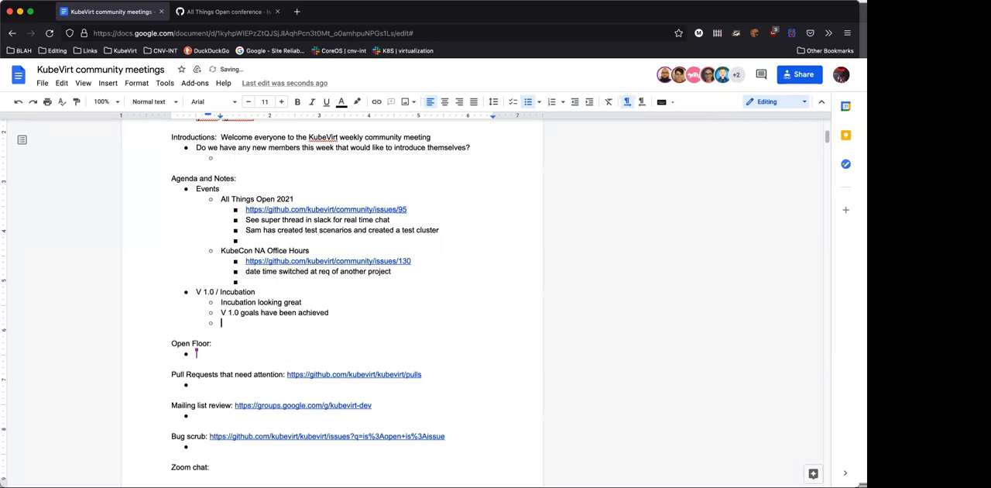
text(We would like)
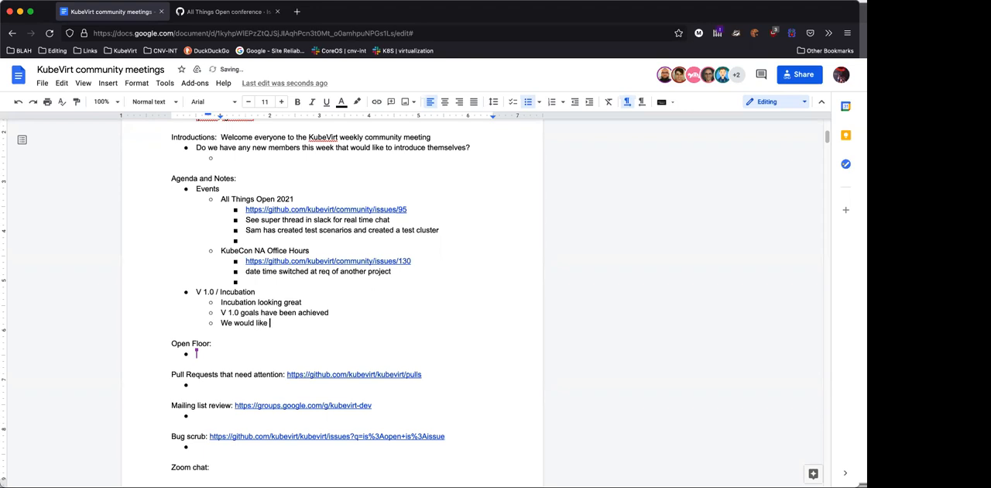
text(CNCF)
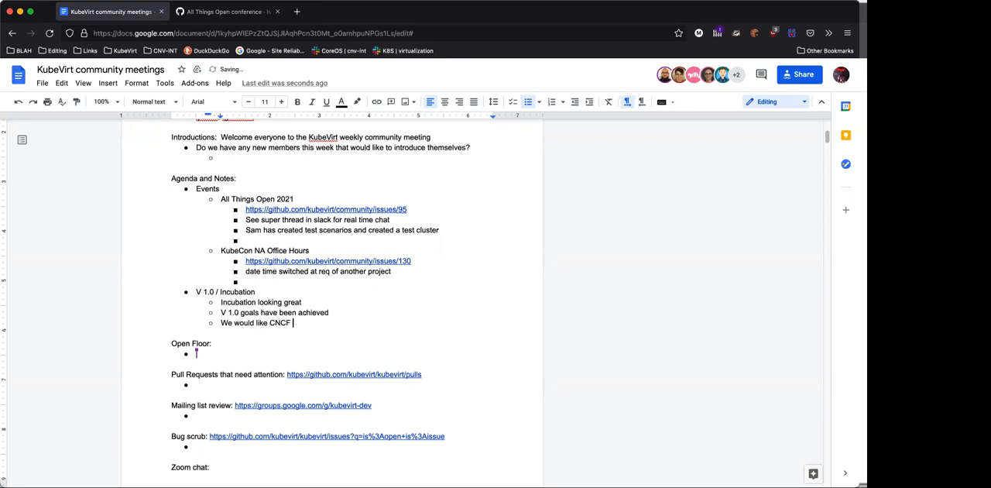
text(marketing to back up the)
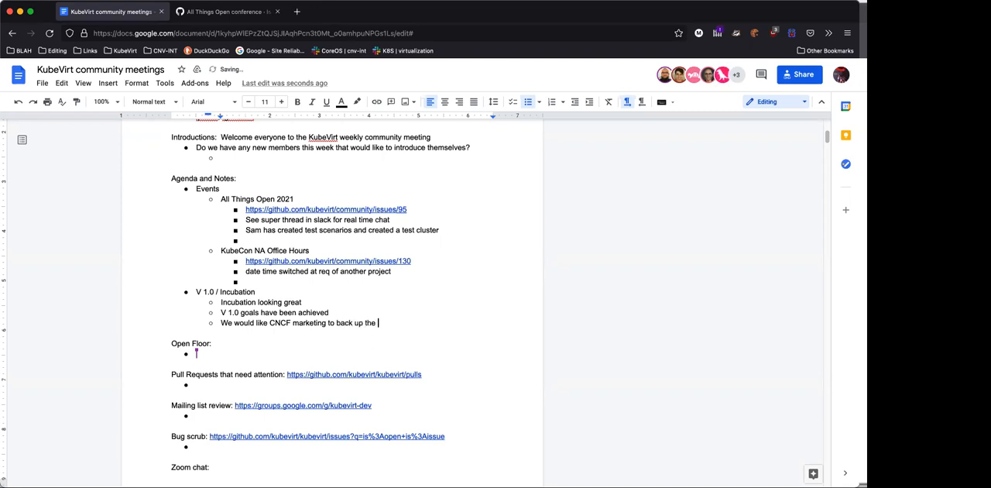
Complete the note with '1.0 release' and place the cursor in the empty bullet below
text(1.0 rele)
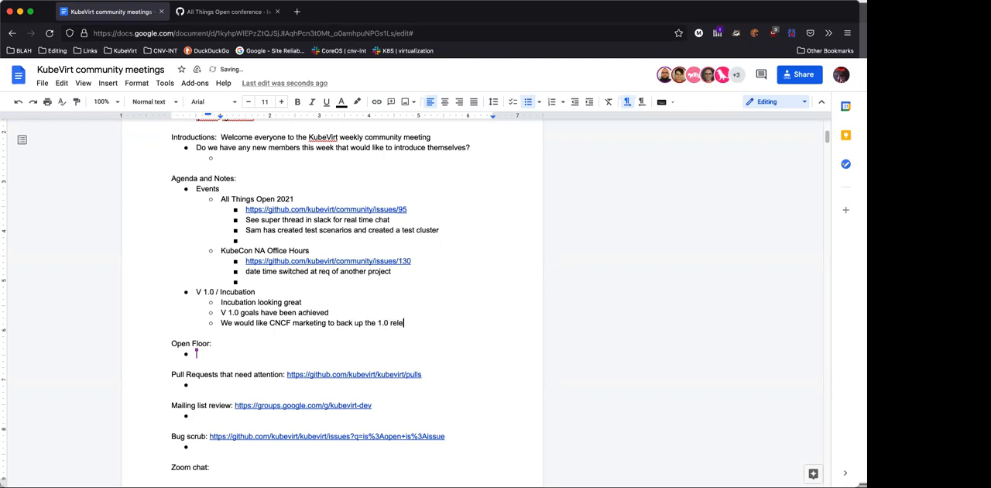
text(ase)
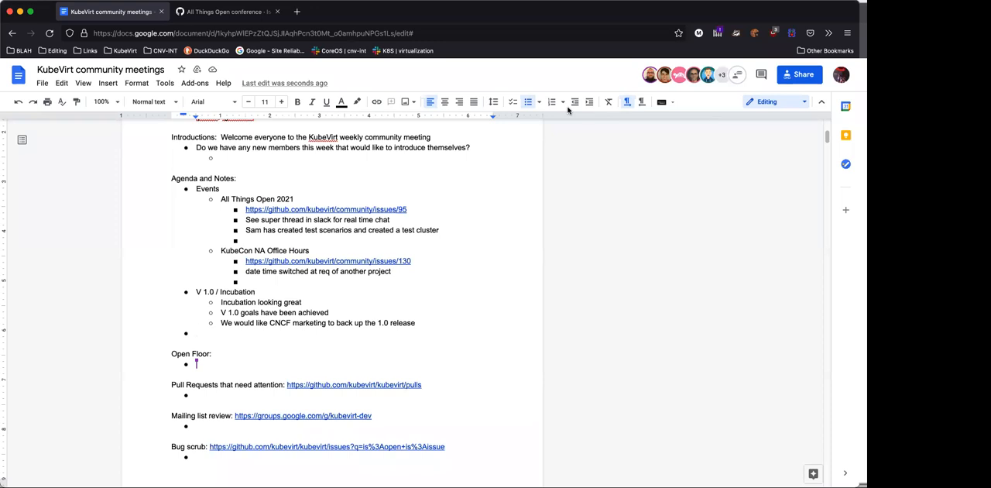
mouse_move(582, 106)
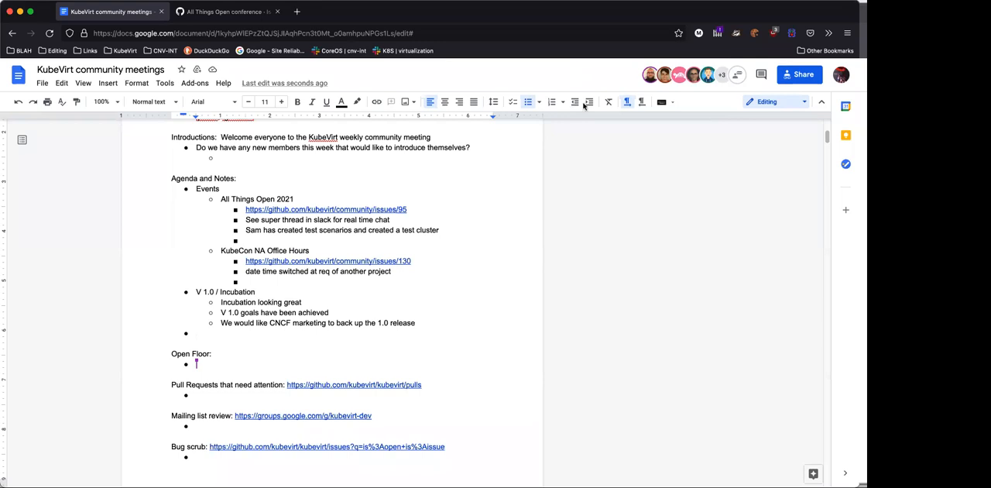
scroll(down, 3)
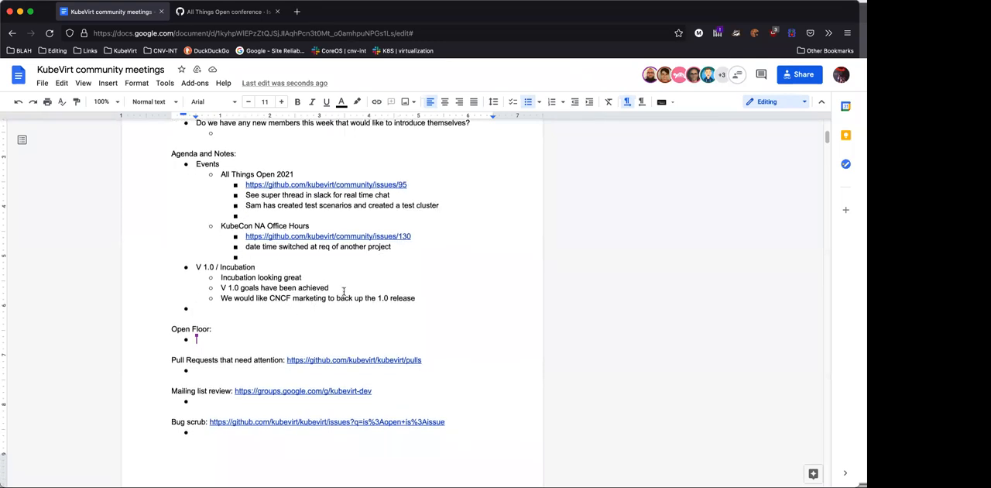
scroll(down, 3)
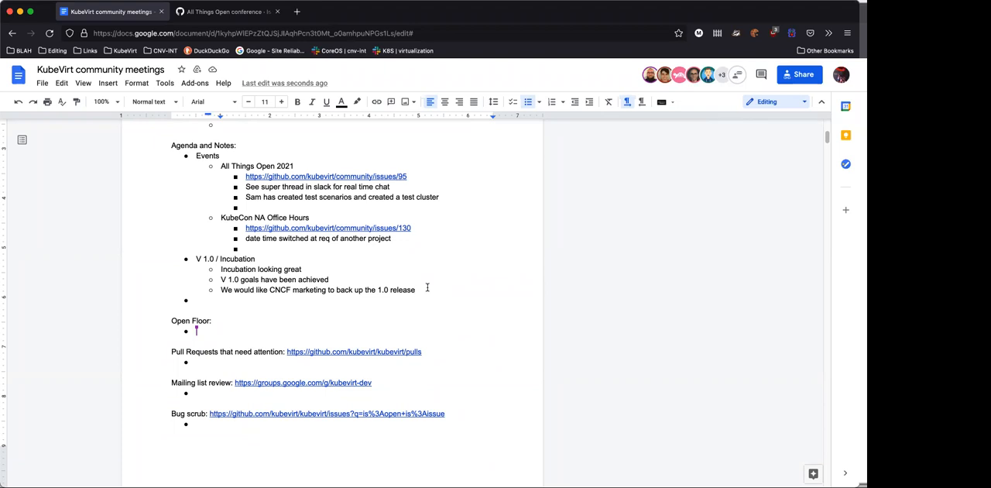
click(197, 300)
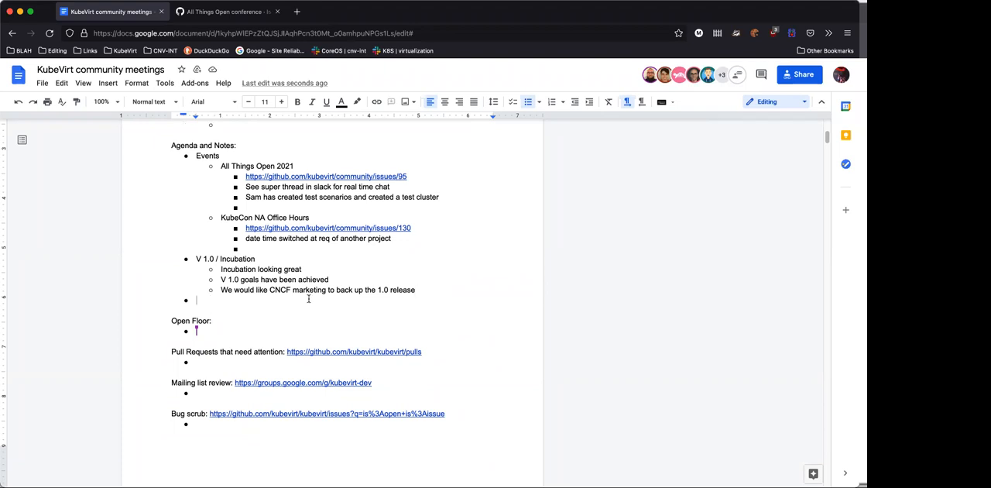
mouse_move(324, 327)
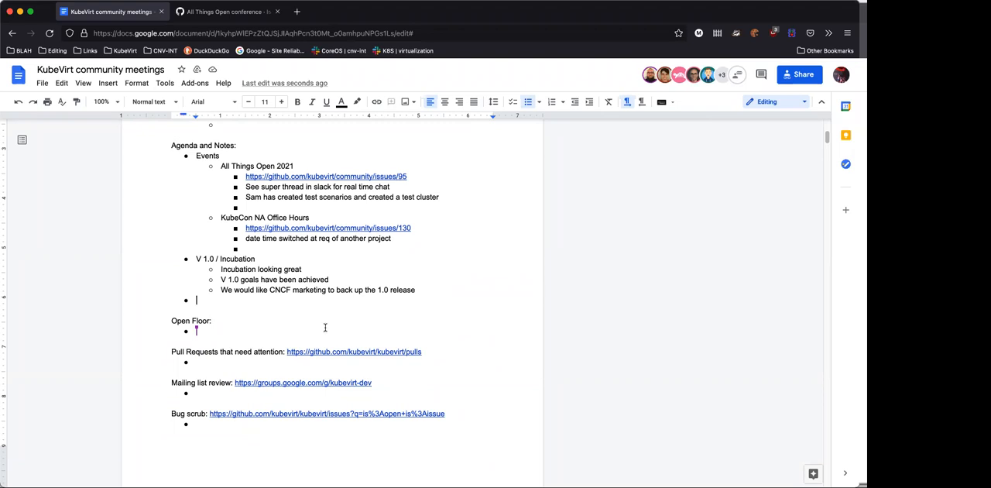
scroll(down, 3)
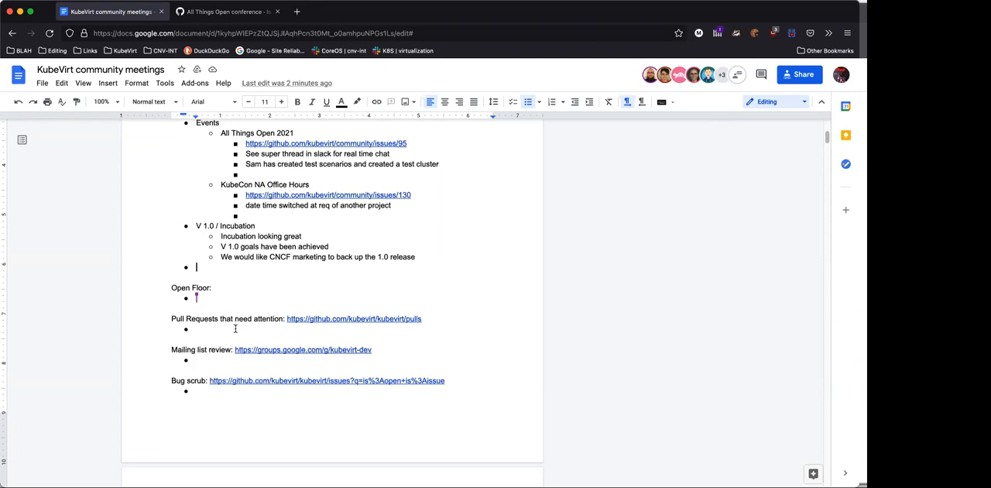
mouse_move(117, 174)
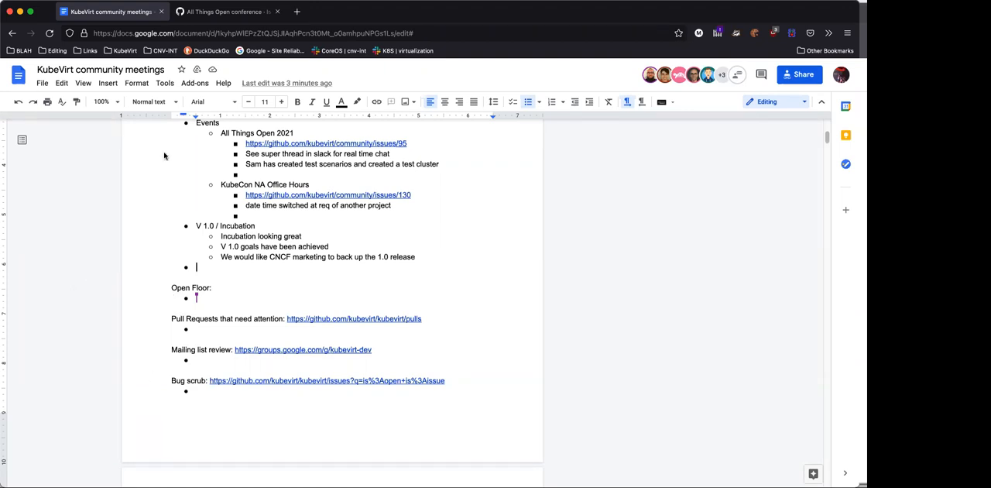
mouse_move(151, 302)
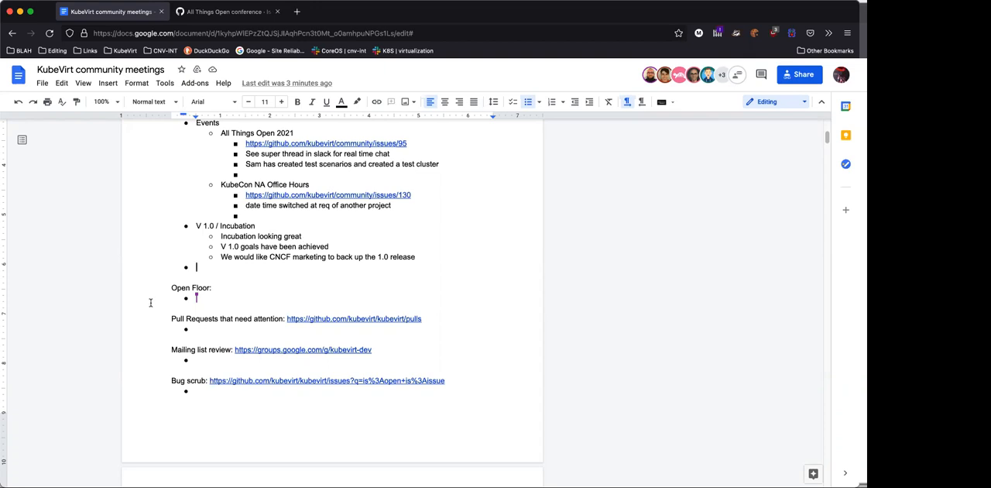
Type 'Community repo branch naming' with an indented empty sub-bullet beneath it
text(Community repo)
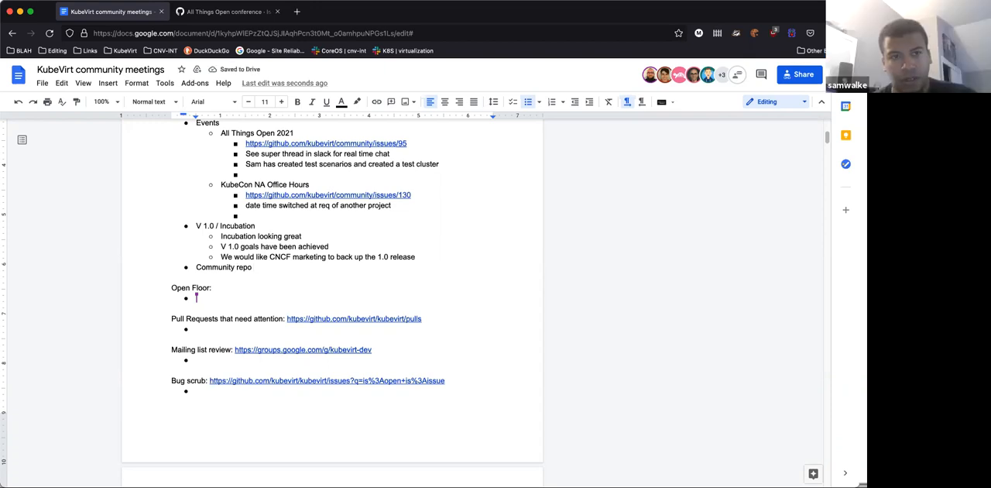
text(brand)
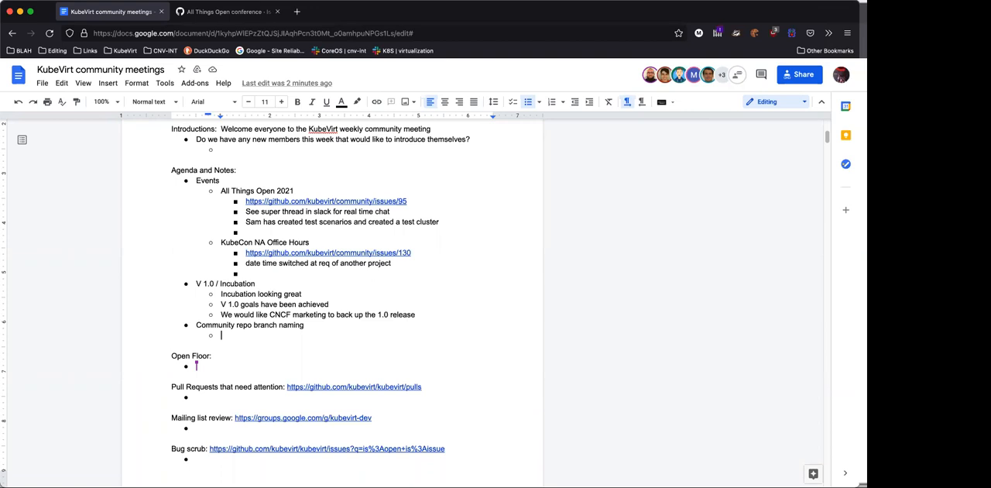
mouse_move(152, 302)
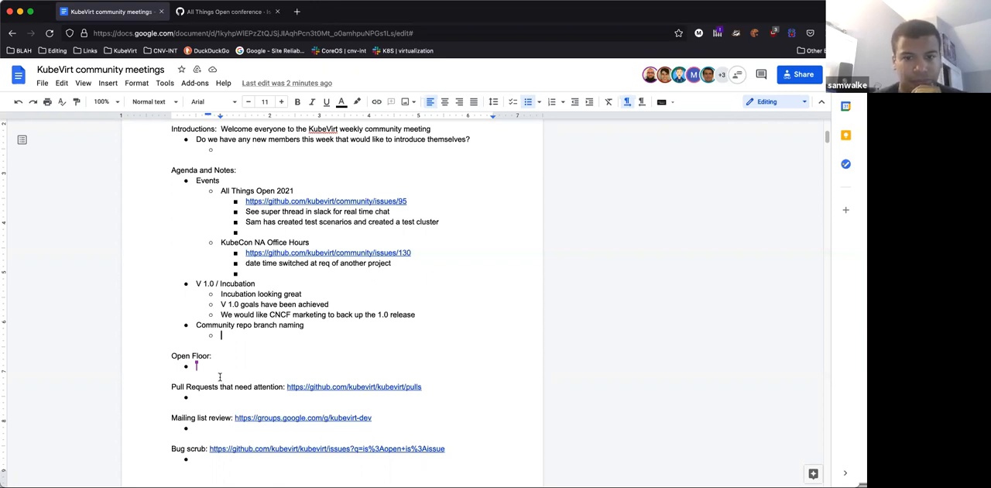
Note Katacoda-scenarios, kubevirt-demo complete; website and user-guide to be completed next week
text(Katacoda-scenarios, kubevirt-)
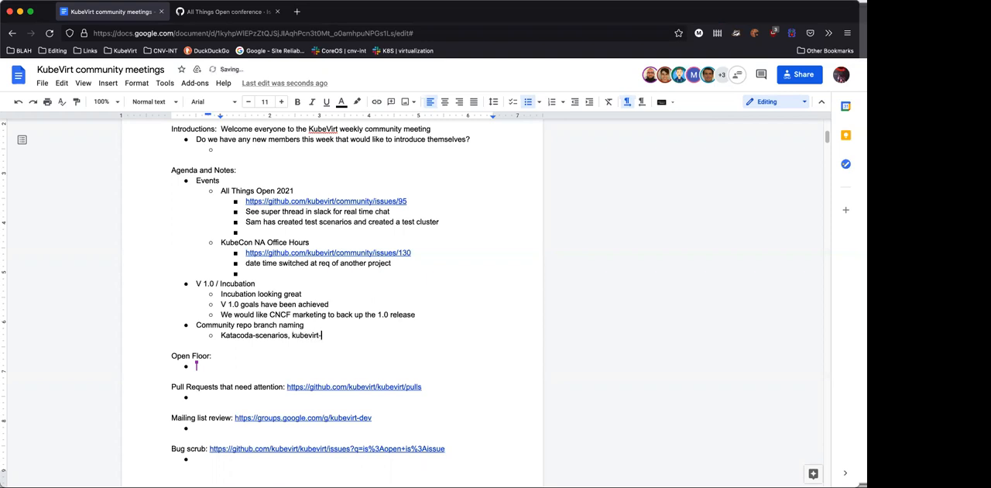
text(demo, complete)
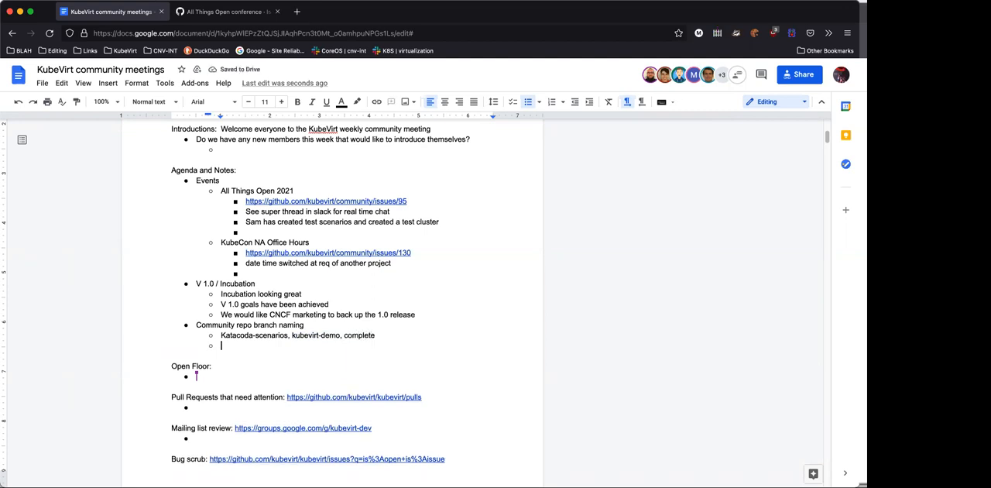
text(Website)
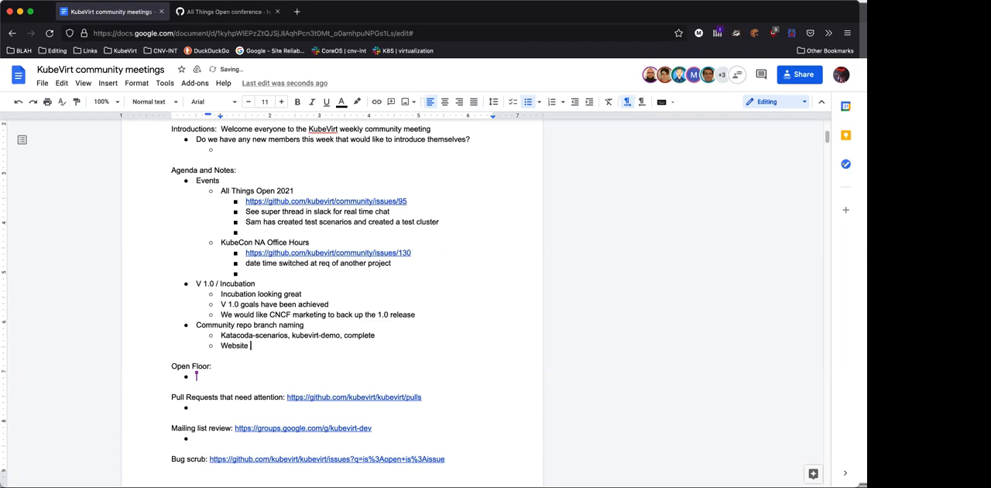
text(and user-guide to be c)
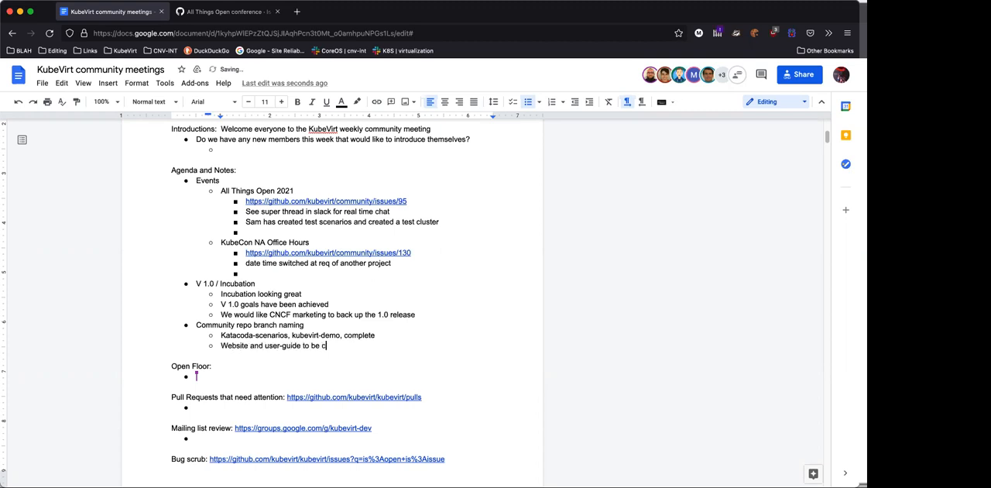
text(ompleted next week)
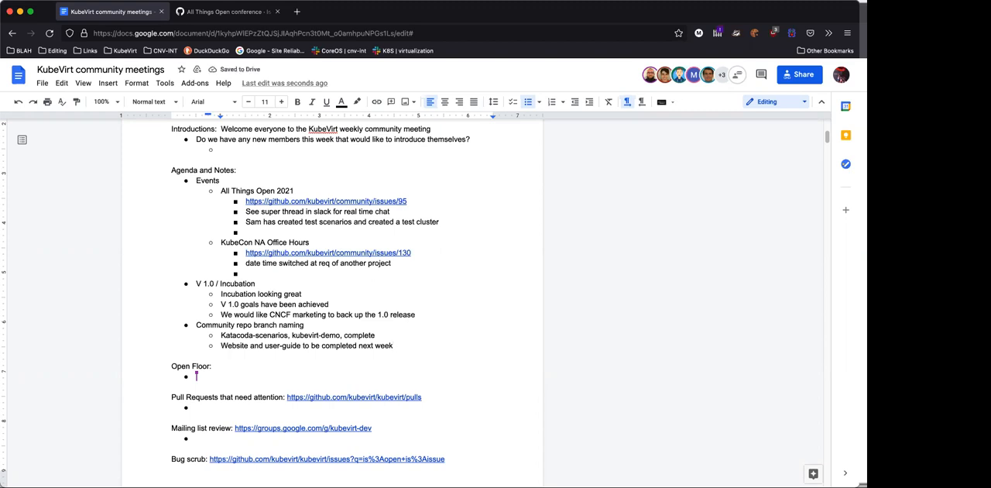
scroll(down, 3)
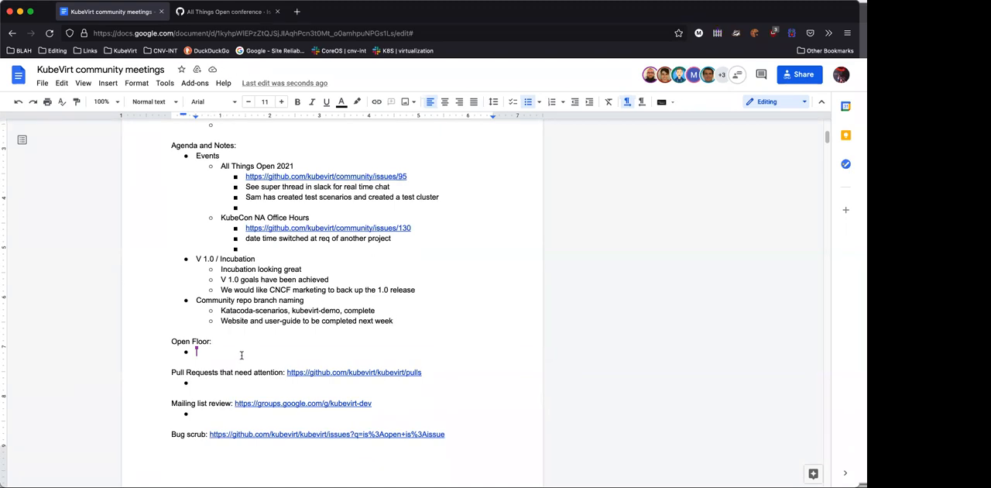
mouse_move(410, 320)
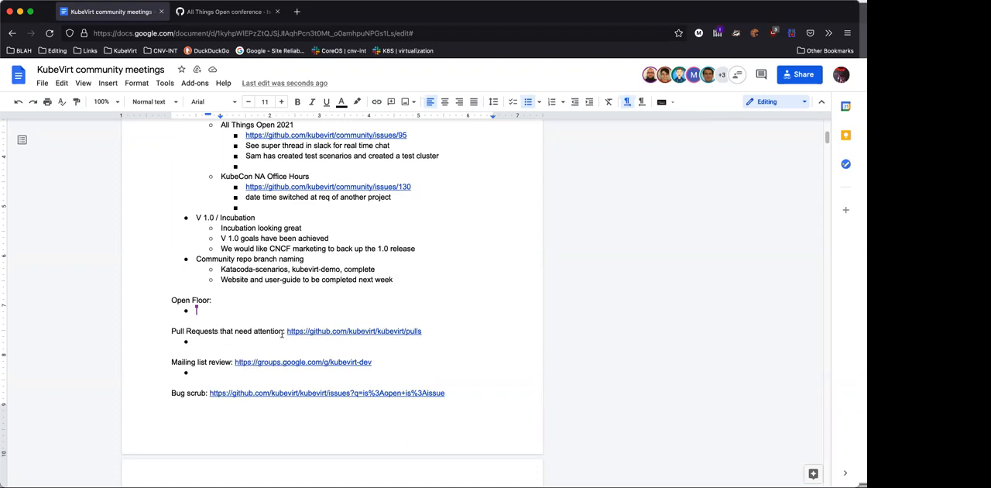
scroll(down, 3)
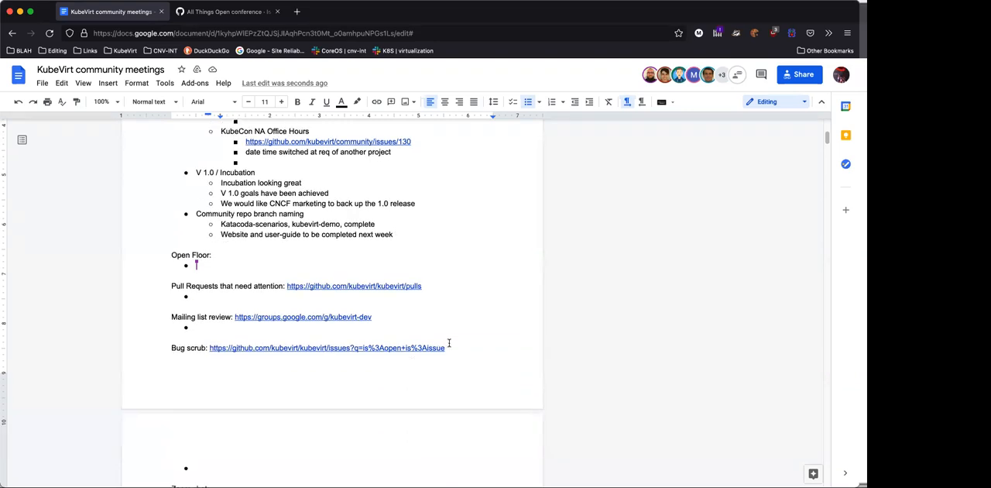
scroll(down, 3)
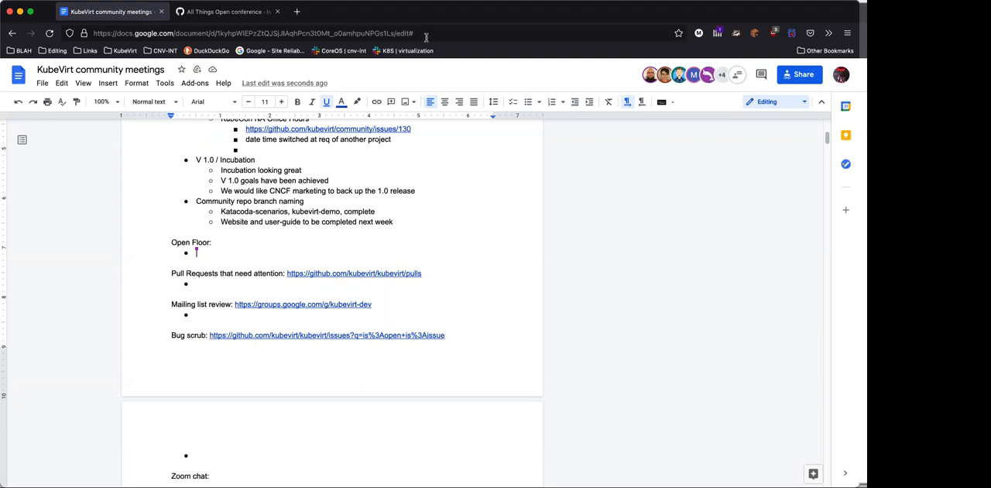
mouse_move(514, 17)
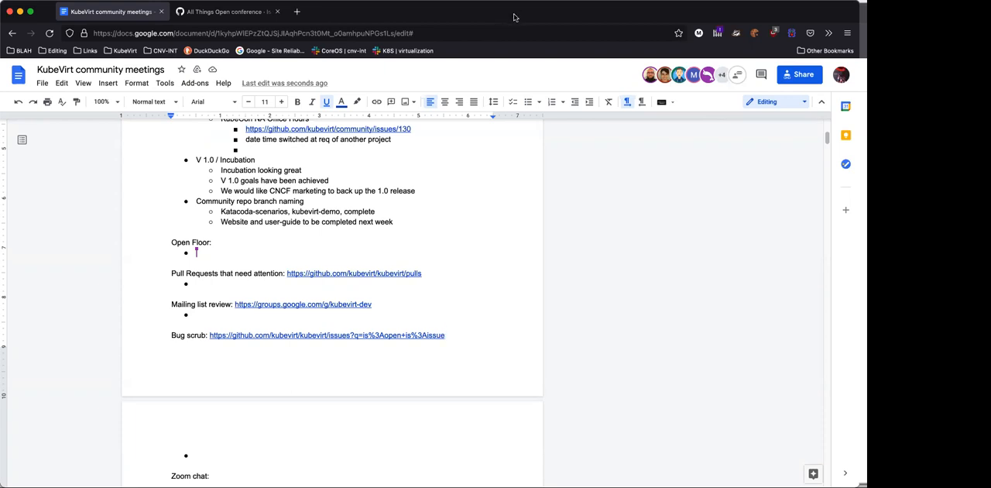
mouse_move(496, 21)
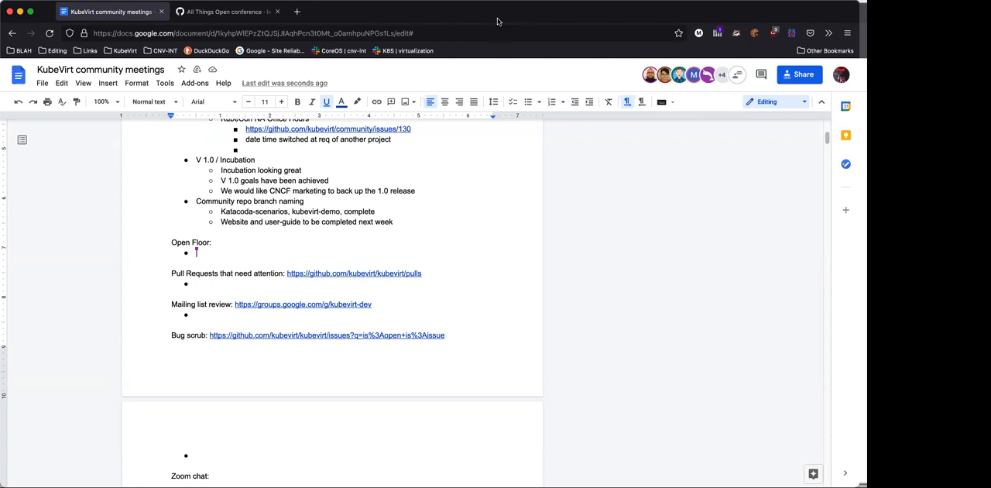